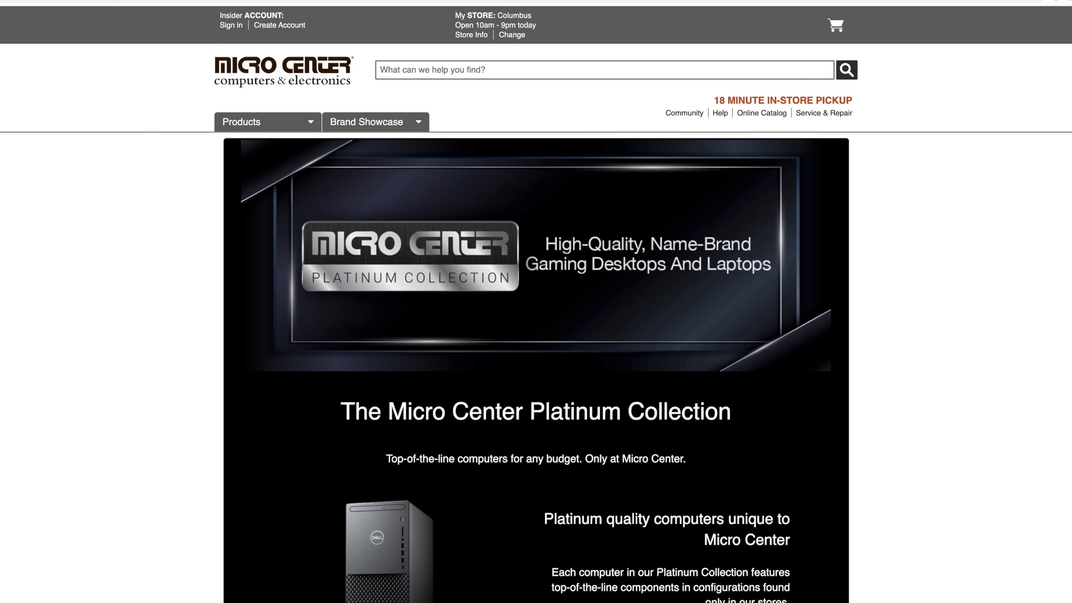
- Scroll through the store page, then show the i7-11700 CPU view in Task Manager's Performance tab
{"action": "scroll", "scroll_direction": "down", "scroll_amount": 3}
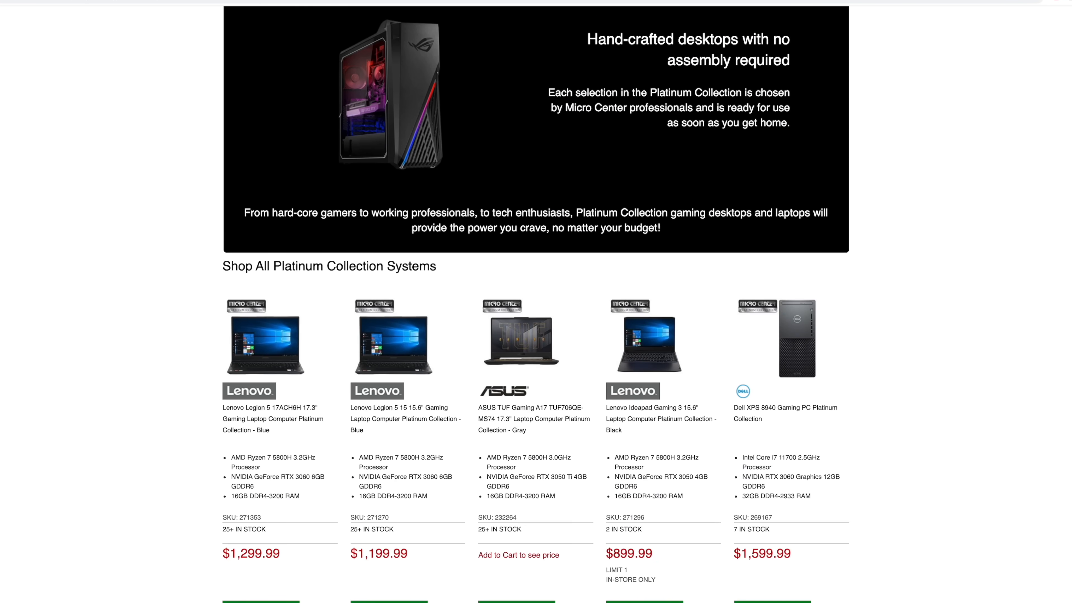
{"action": "scroll", "scroll_direction": "down", "scroll_amount": 3}
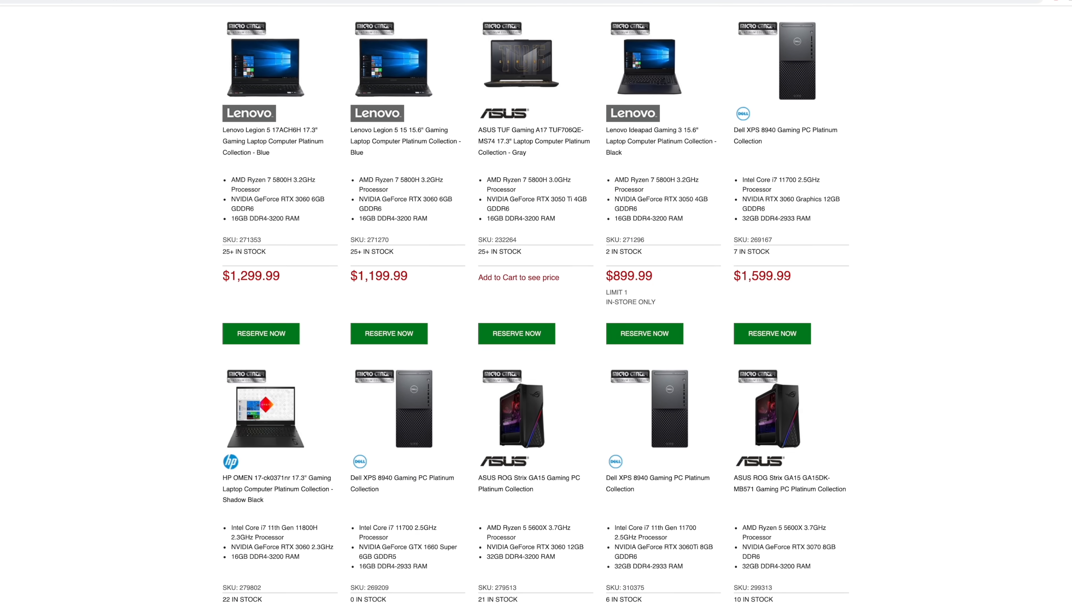
{"action": "scroll", "scroll_direction": "down", "scroll_amount": 3}
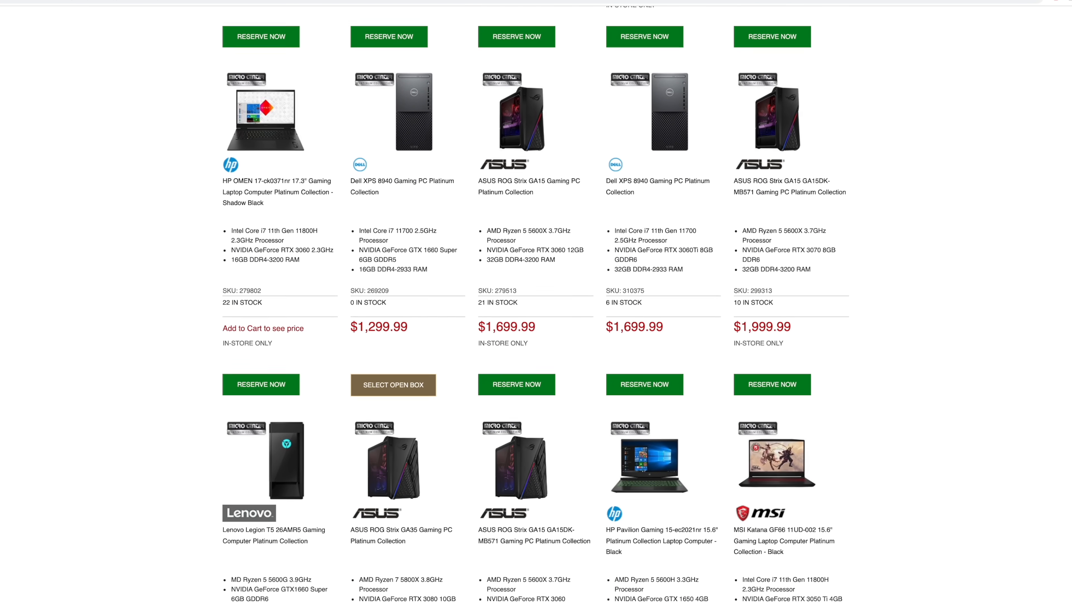
{"action": "scroll", "scroll_direction": "down", "scroll_amount": 3}
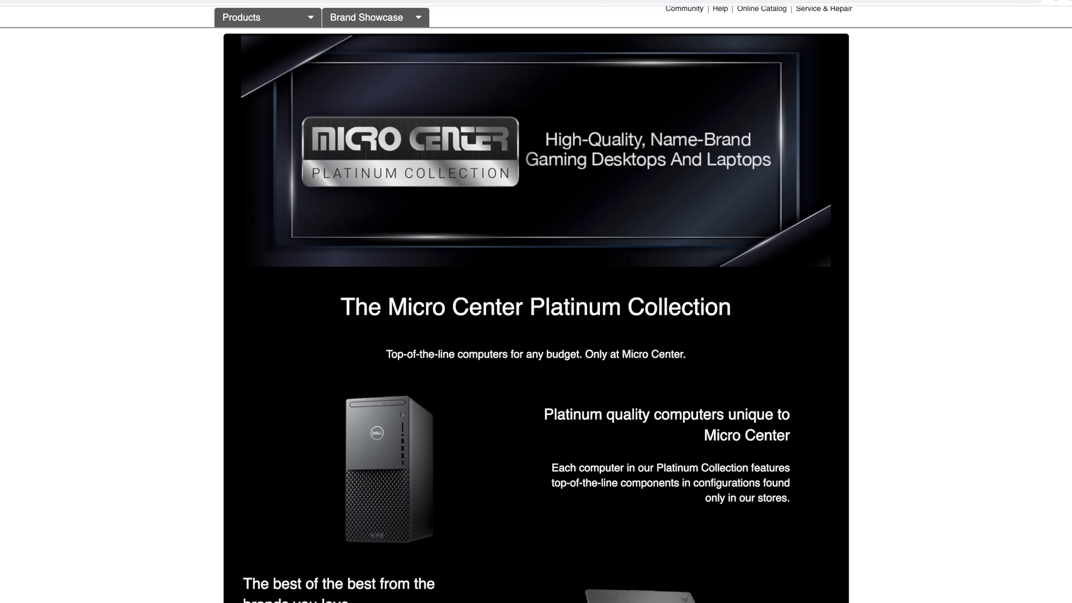
{"action": "scroll", "scroll_direction": "up", "scroll_amount": 3}
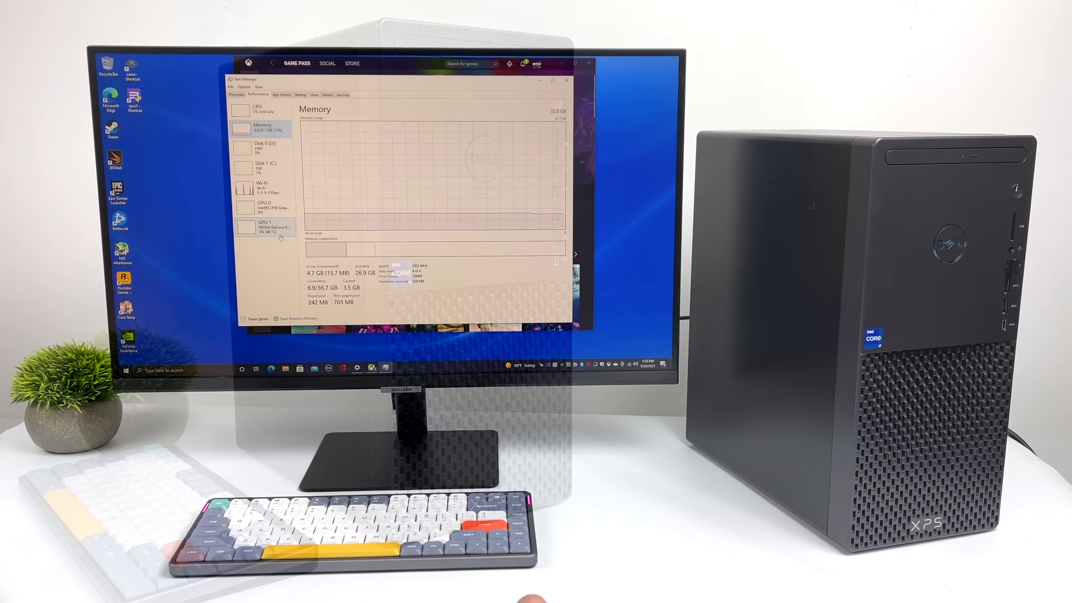
{"action": "left_click", "coordinate": [566, 79]}
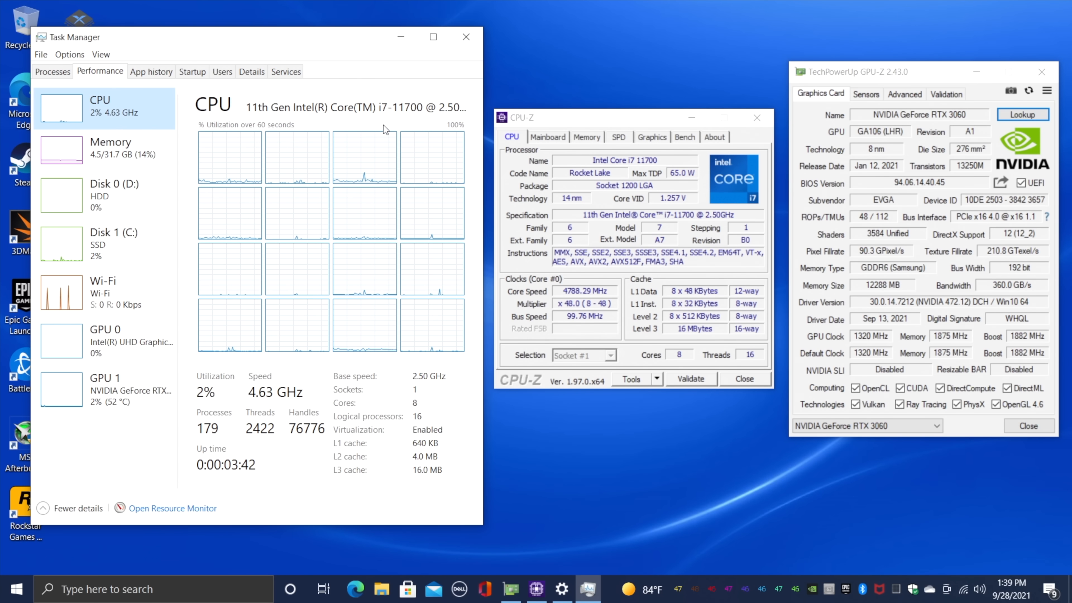
- View the 32 GB memory and GeForce RTX 3060 details, then close Task Manager
{"action": "left_click", "coordinate": [109, 147]}
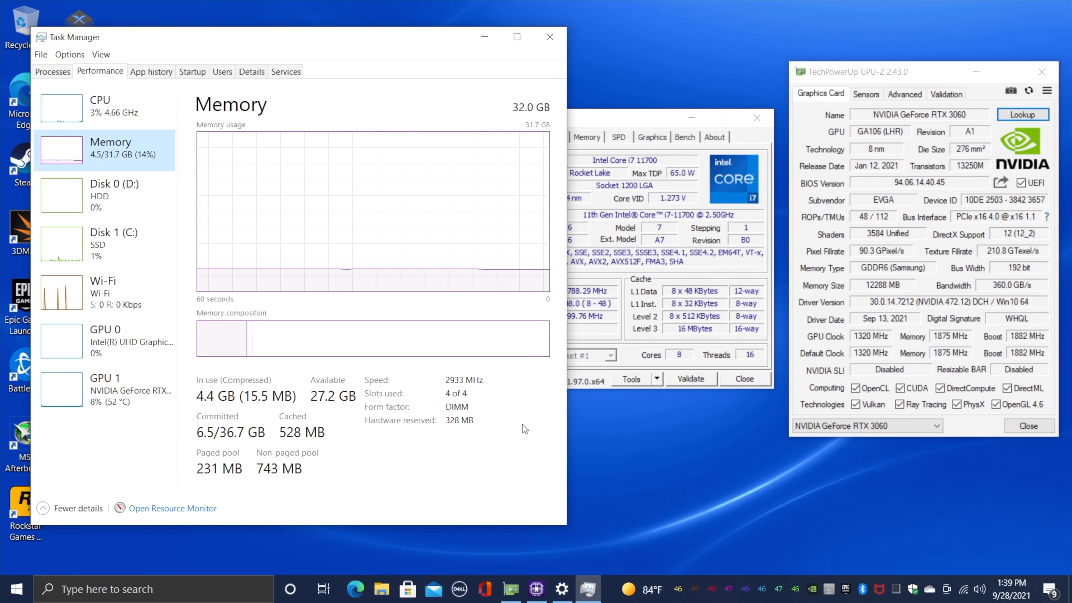
{"action": "left_click", "coordinate": [106, 389]}
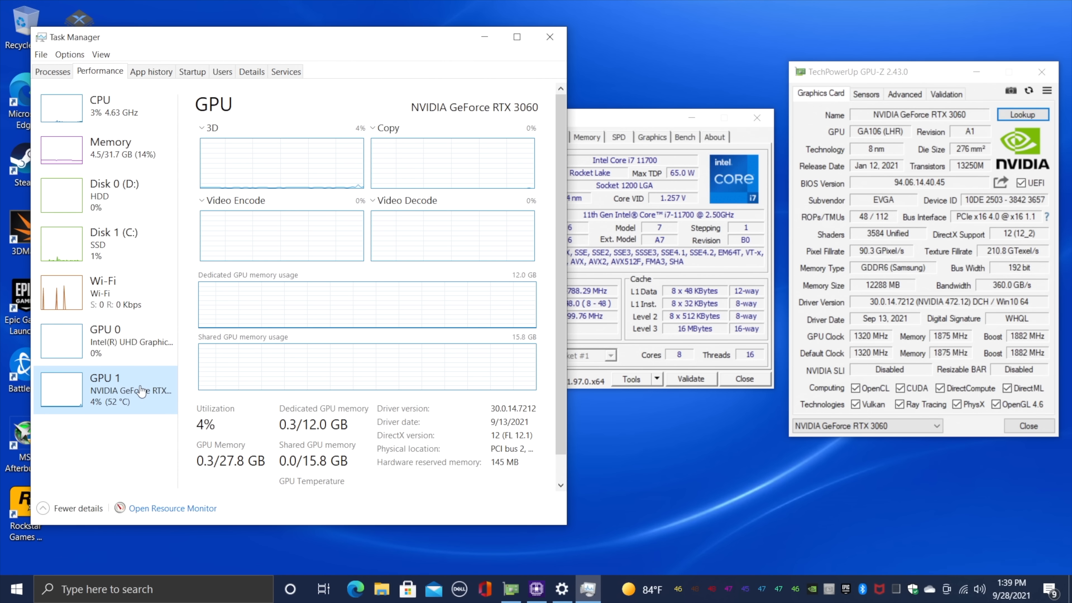
{"action": "mouse_move", "coordinate": [484, 113]}
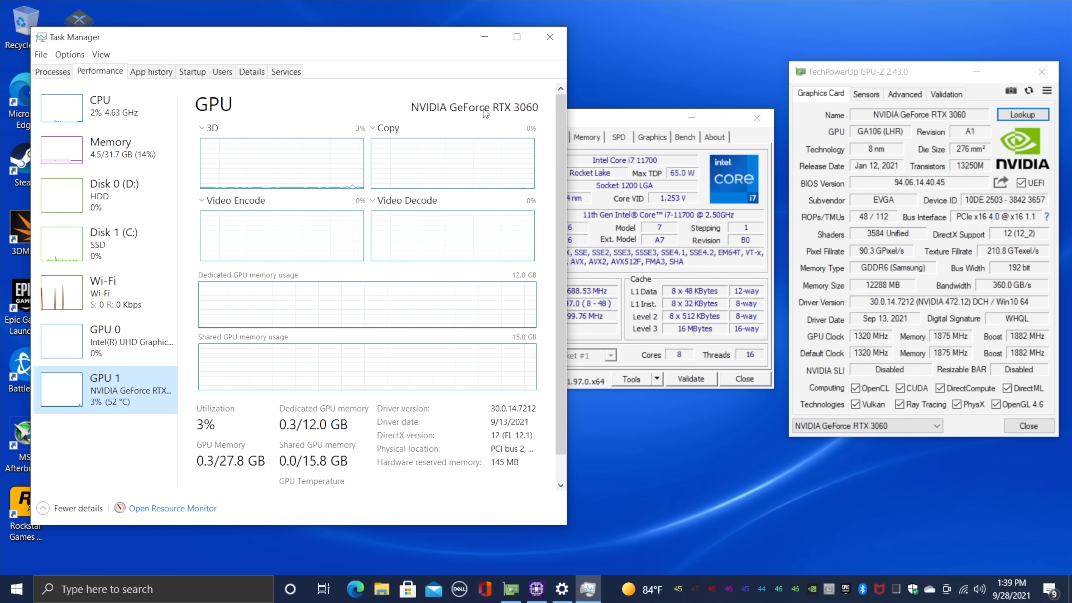
{"action": "left_click", "coordinate": [549, 36]}
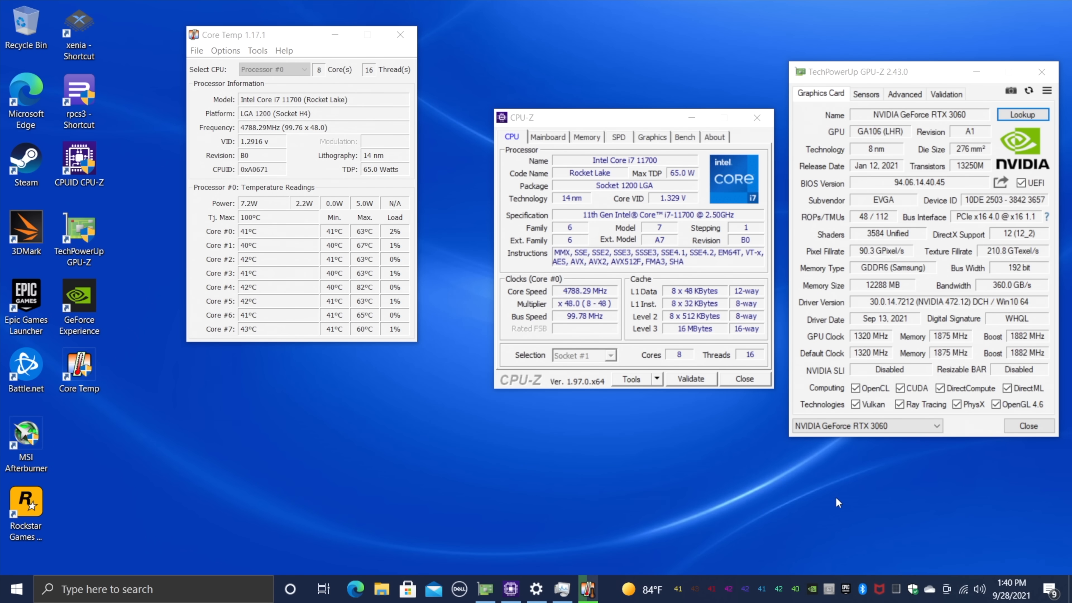
{"action": "left_click", "coordinate": [458, 588]}
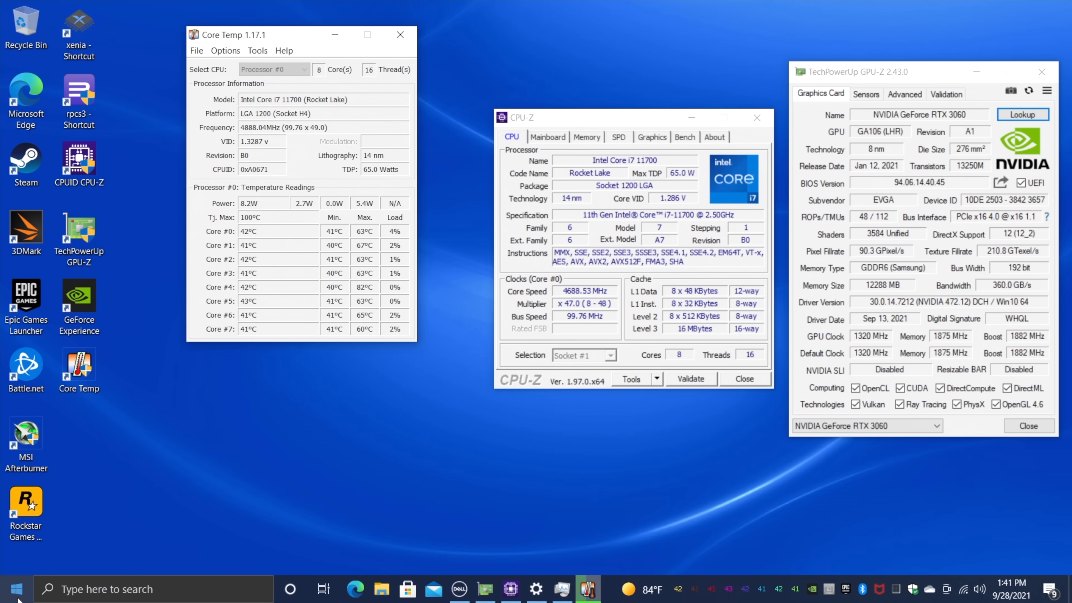
{"action": "left_click", "coordinate": [15, 589]}
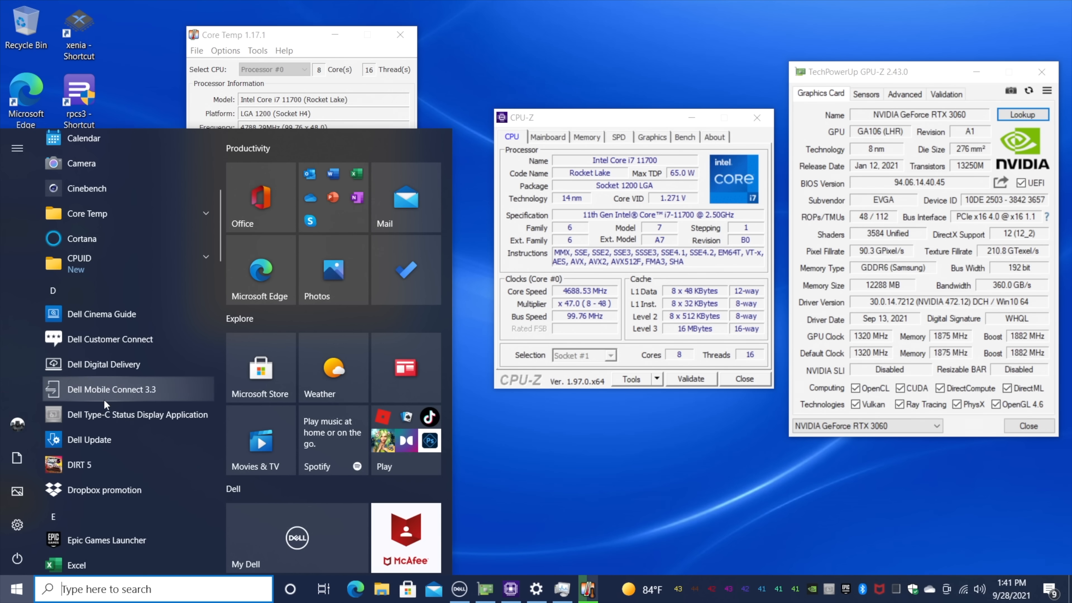
{"action": "mouse_move", "coordinate": [100, 445]}
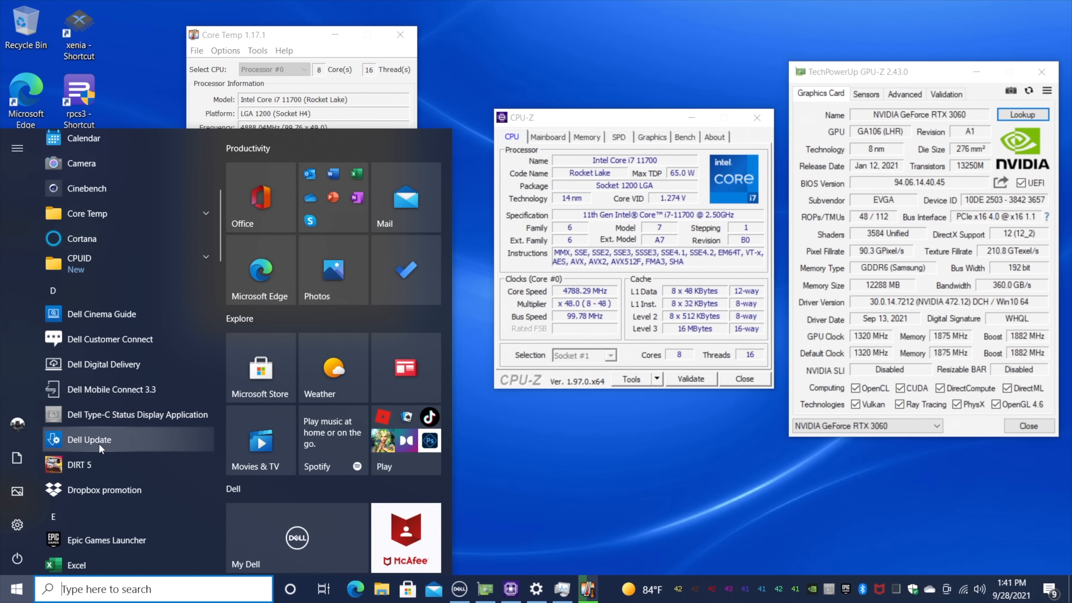
{"action": "mouse_move", "coordinate": [129, 415]}
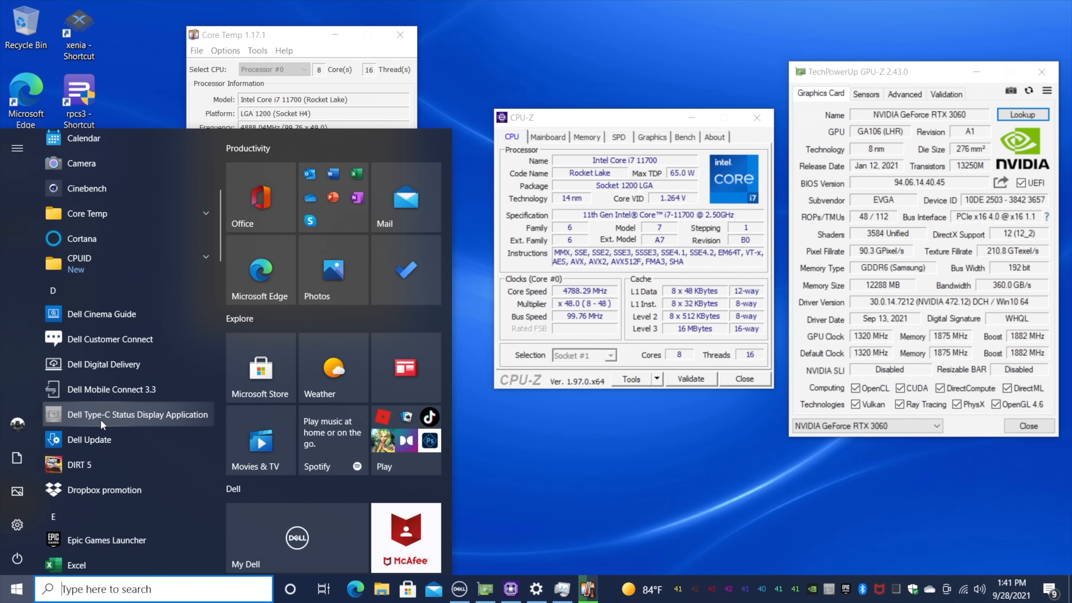
{"action": "mouse_move", "coordinate": [98, 460]}
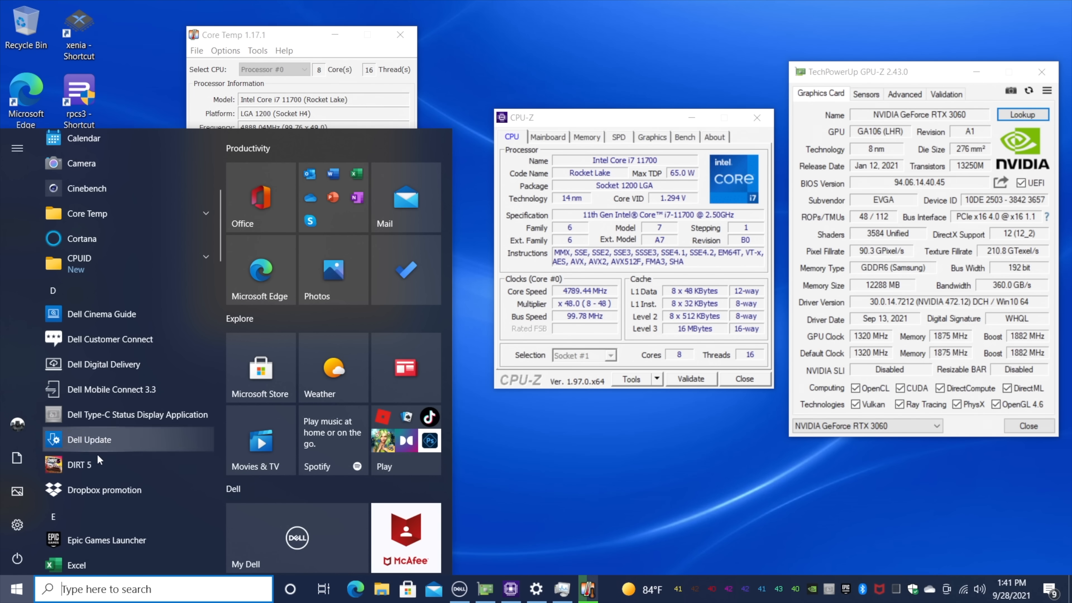
{"action": "mouse_move", "coordinate": [88, 388]}
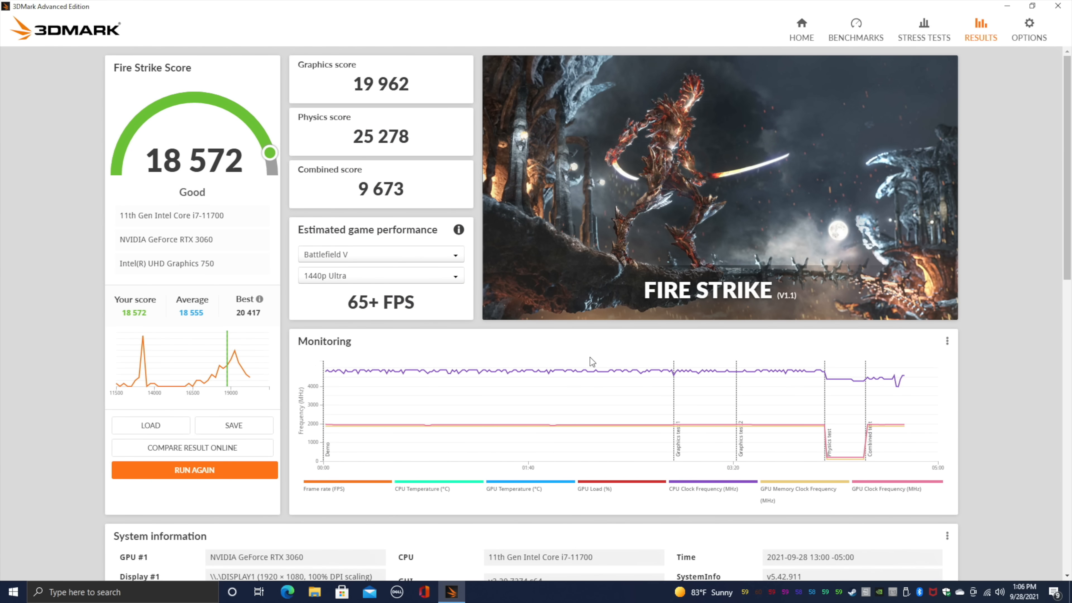
- Show the Fire Strike results page with overall score 18 572 and graphics 19 962
{"action": "left_click", "coordinate": [855, 28]}
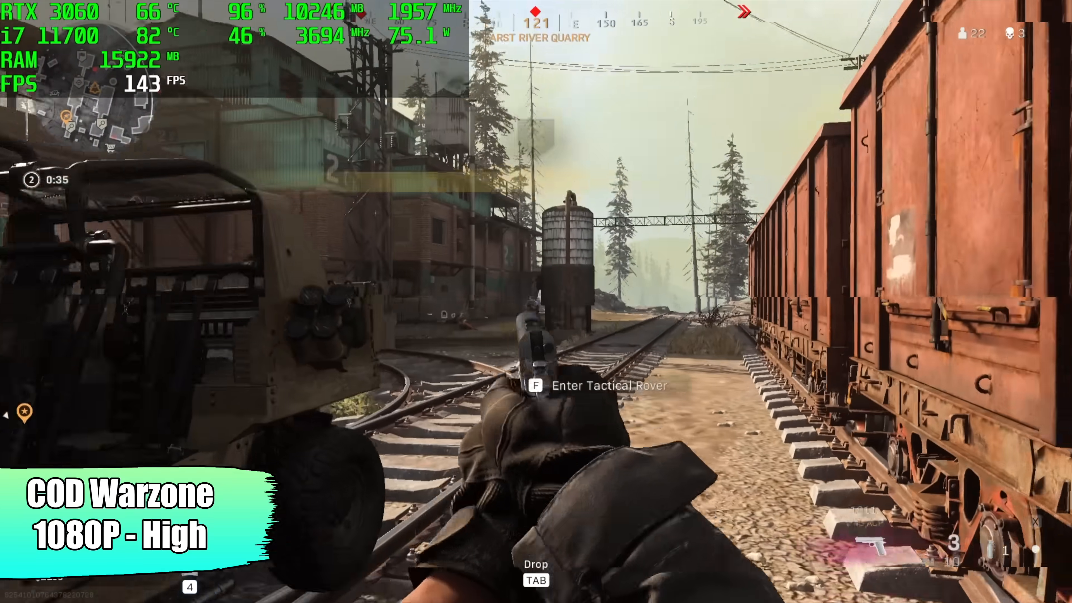
{"action": "mouse_move", "coordinate": [535, 301]}
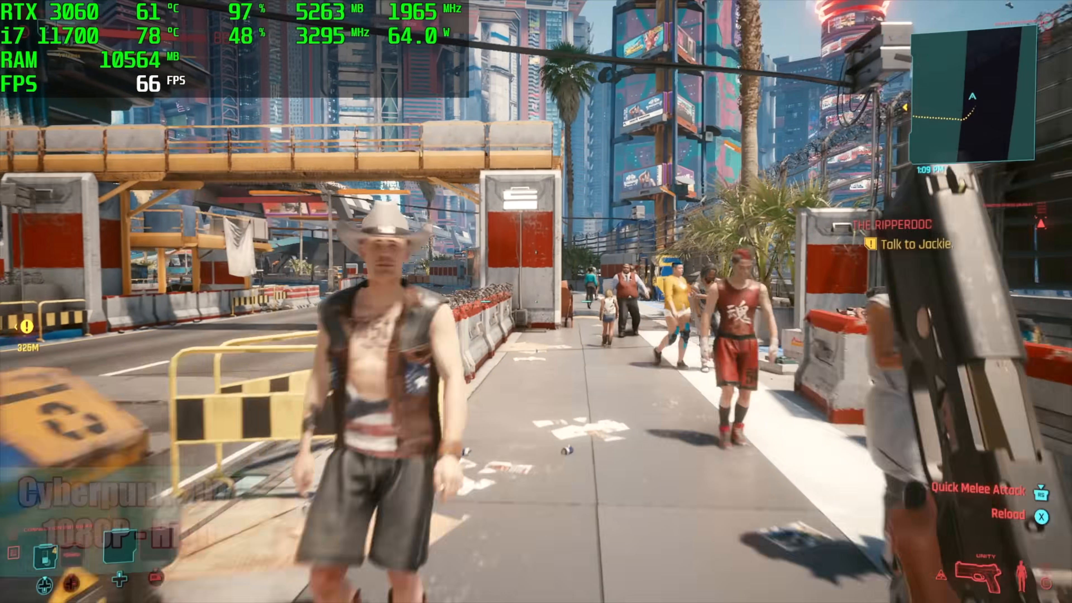
{"action": "mouse_move", "coordinate": [535, 301]}
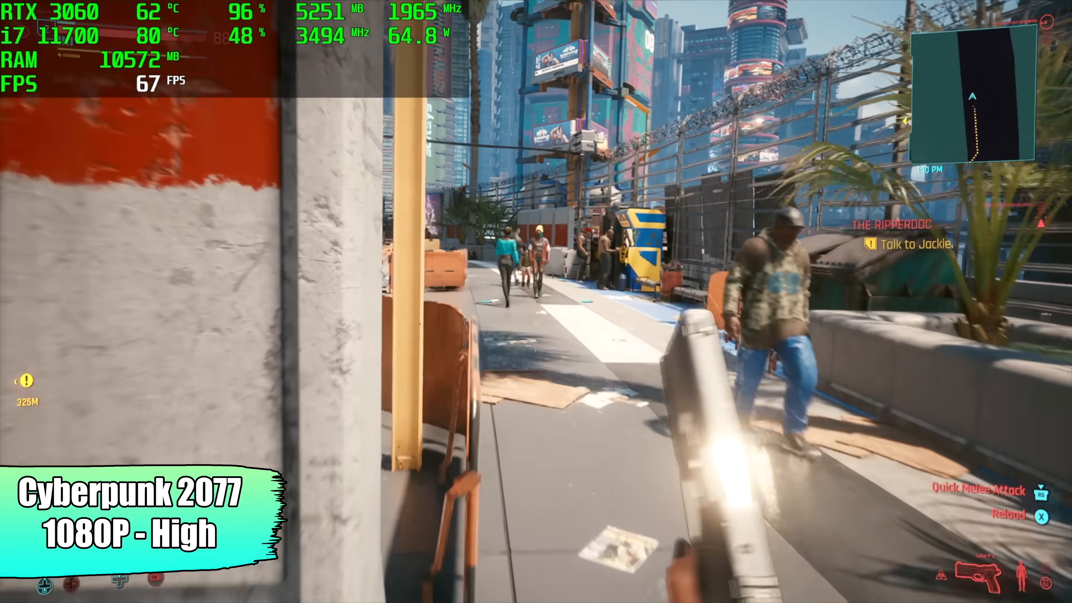
{"action": "mouse_move", "coordinate": [535, 301]}
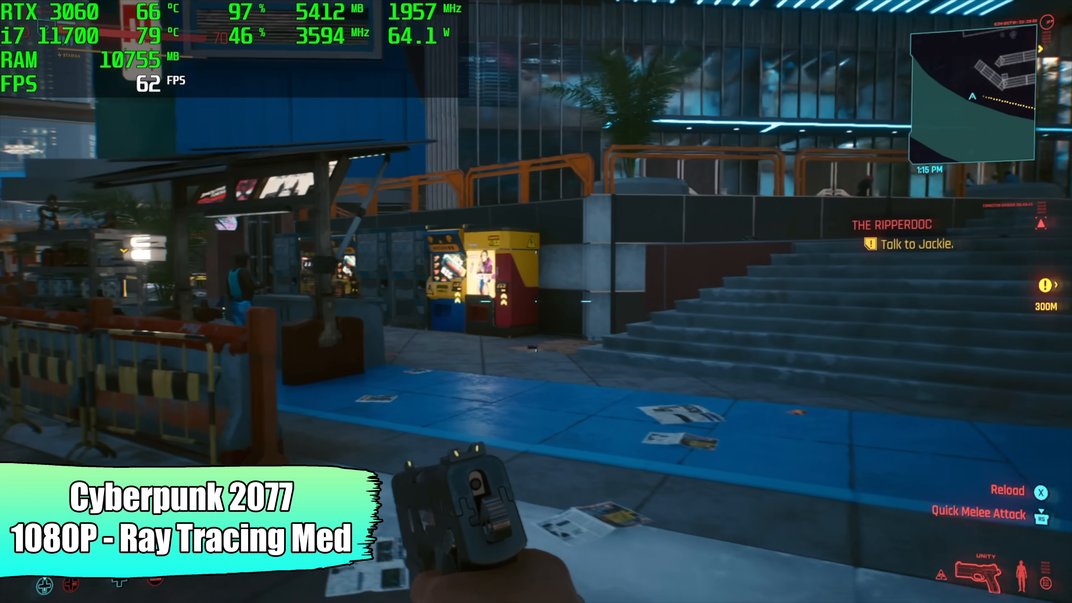
{"action": "mouse_move", "coordinate": [536, 301]}
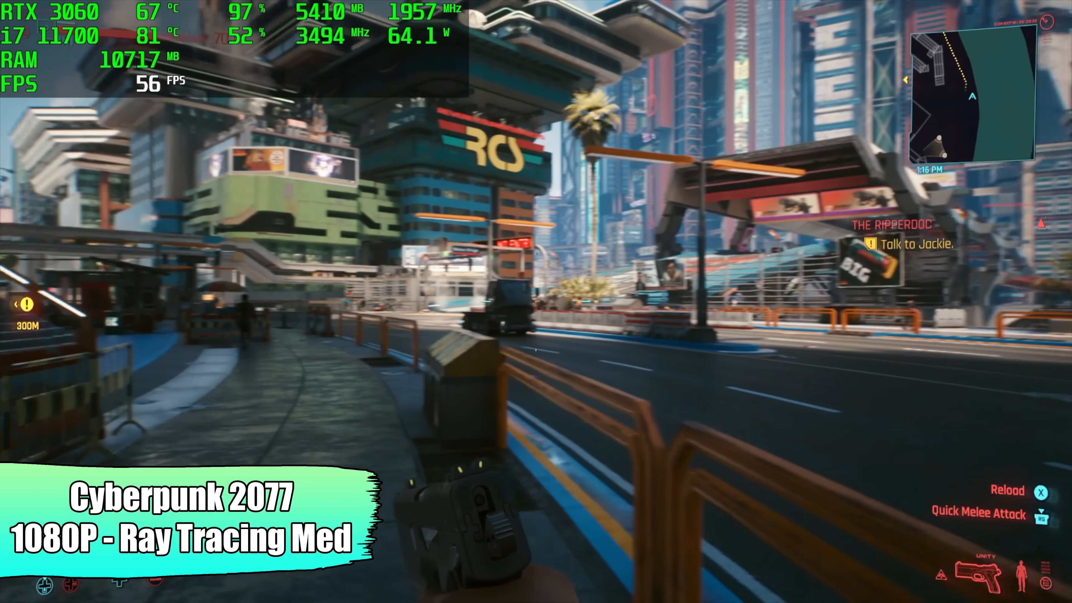
{"action": "mouse_move", "coordinate": [536, 301]}
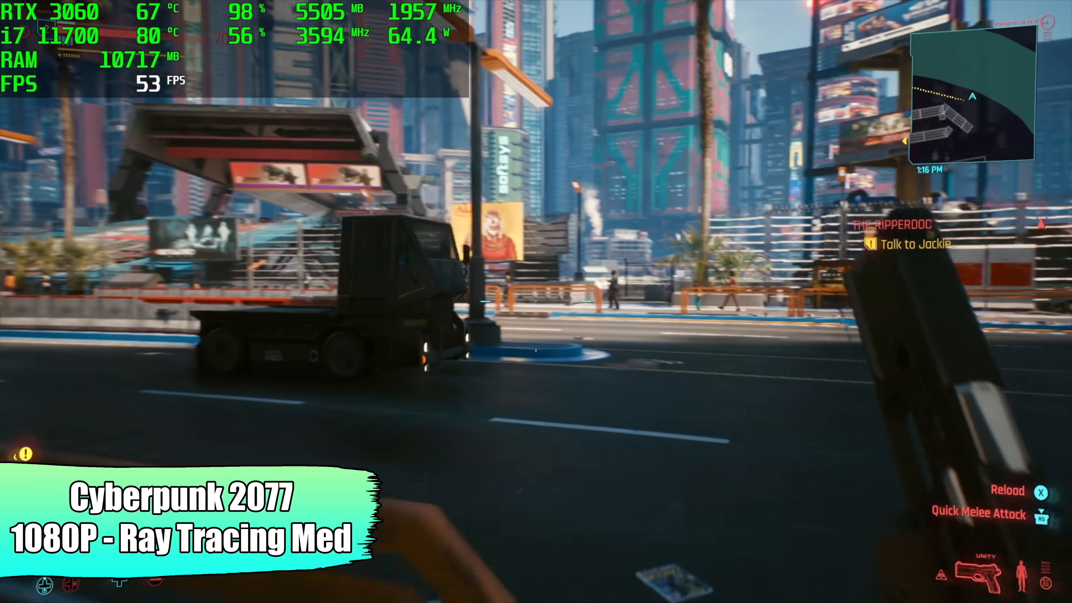